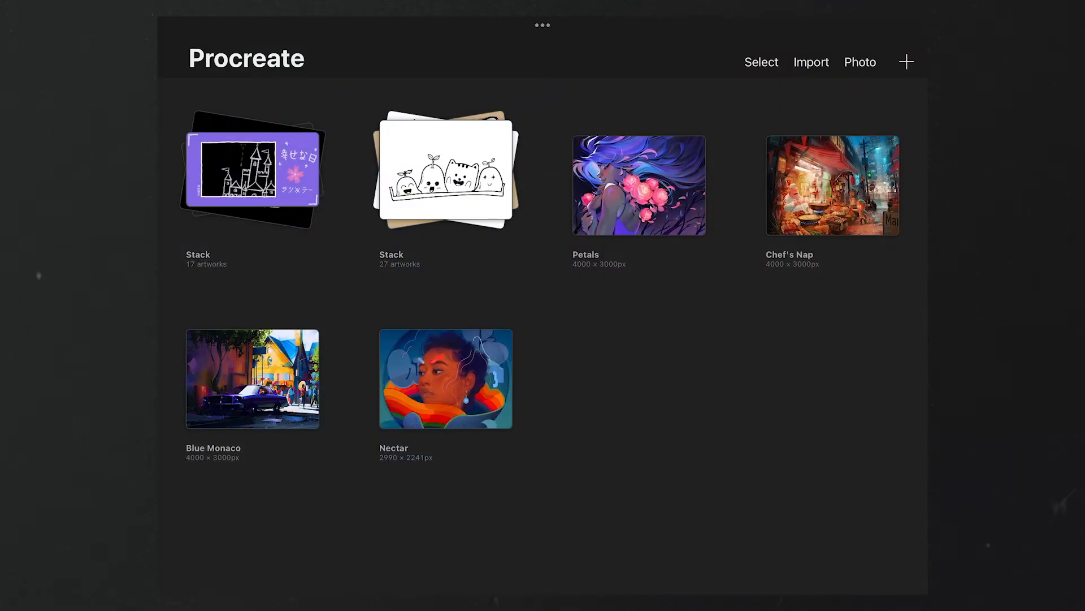
Step: Create a blank canvas from a preset size in the gallery's New canvas list
left_click(906, 62)
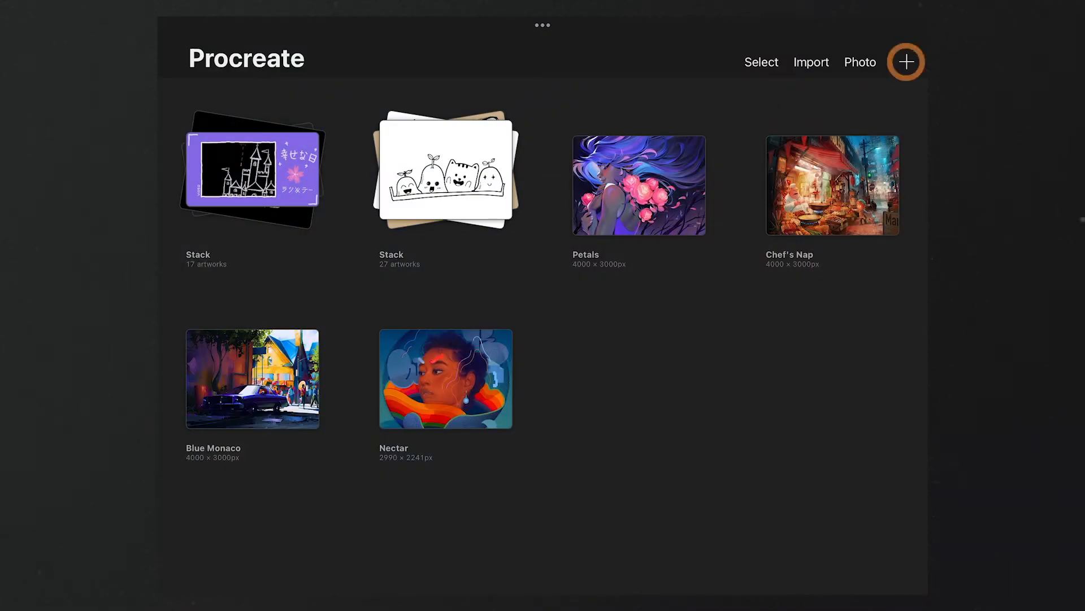
left_click(906, 62)
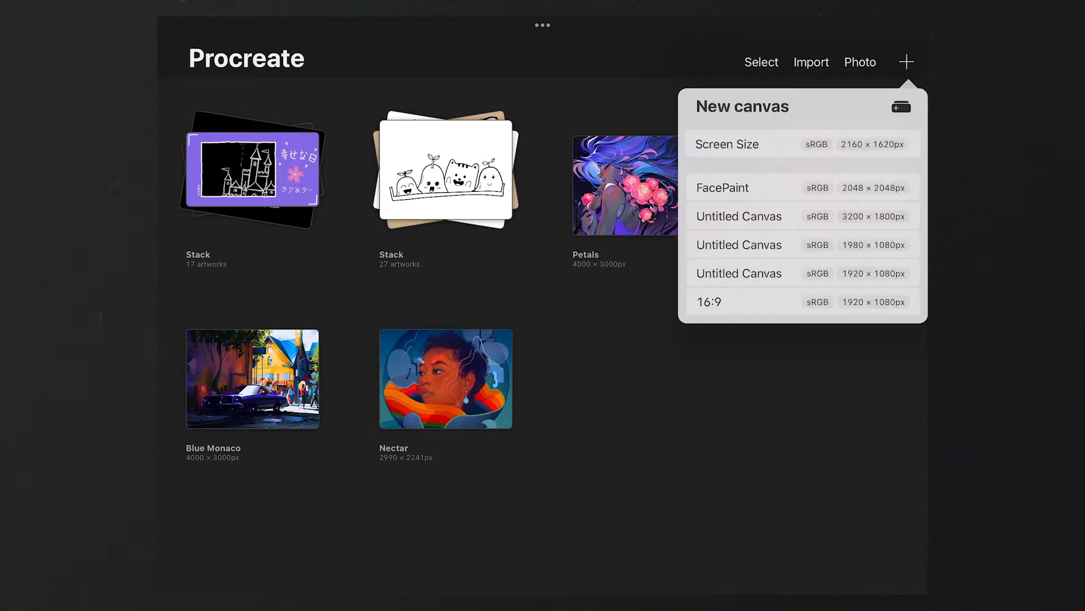
left_click(746, 302)
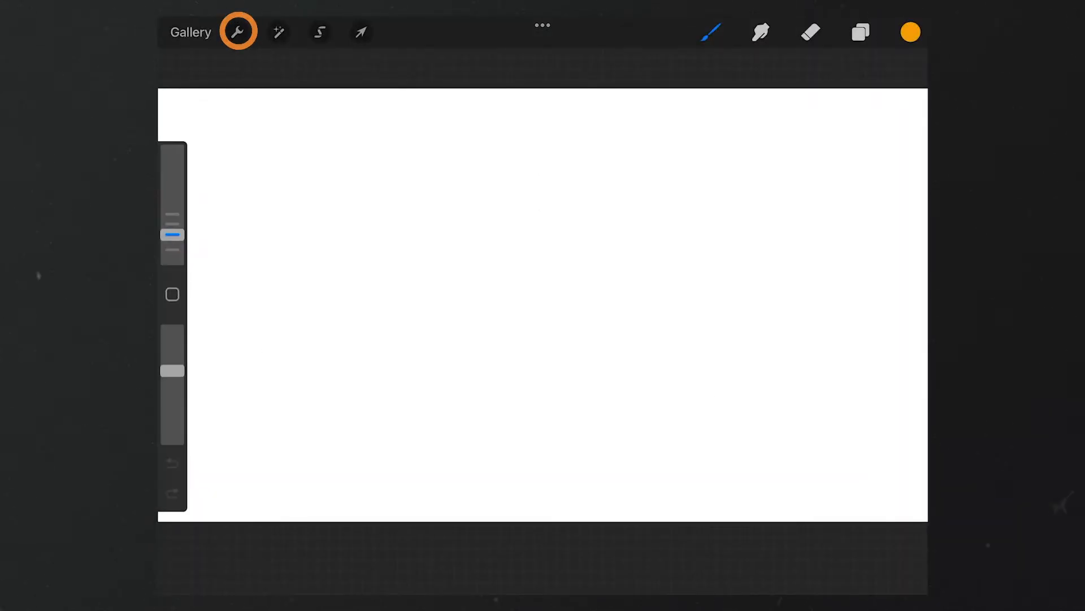
Step: Insert the Favorites photo of the two friends with pizza and beer onto the canvas
left_click(237, 32)
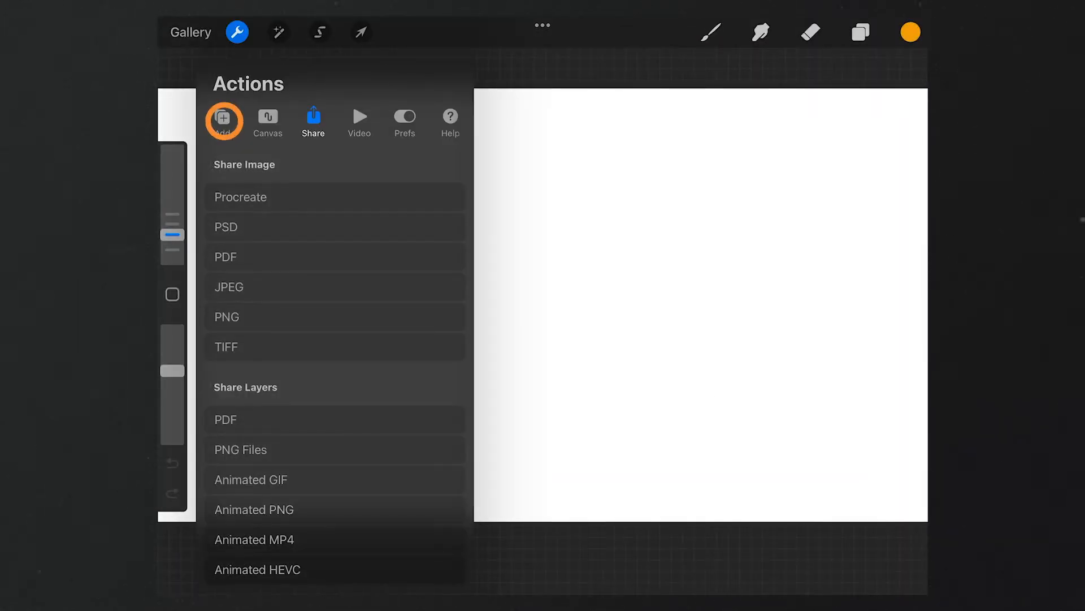
left_click(222, 121)
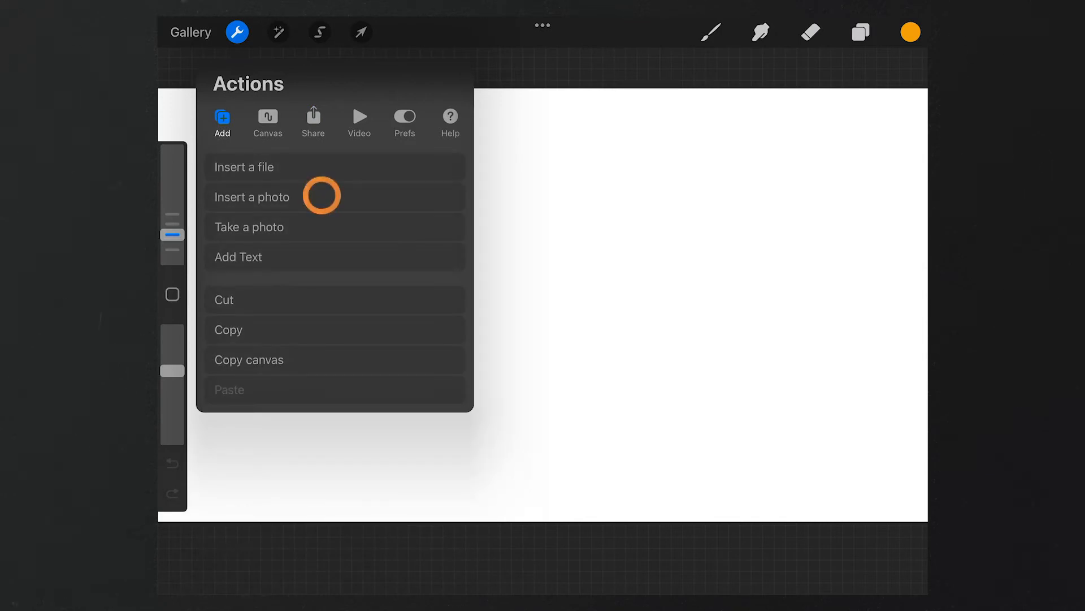
left_click(251, 196)
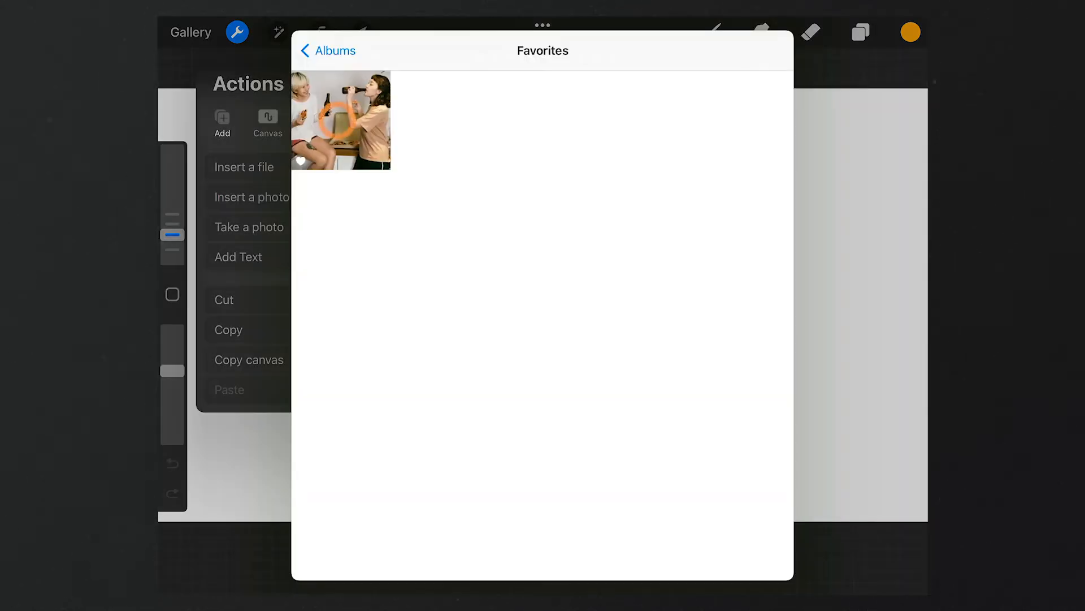
left_click(339, 119)
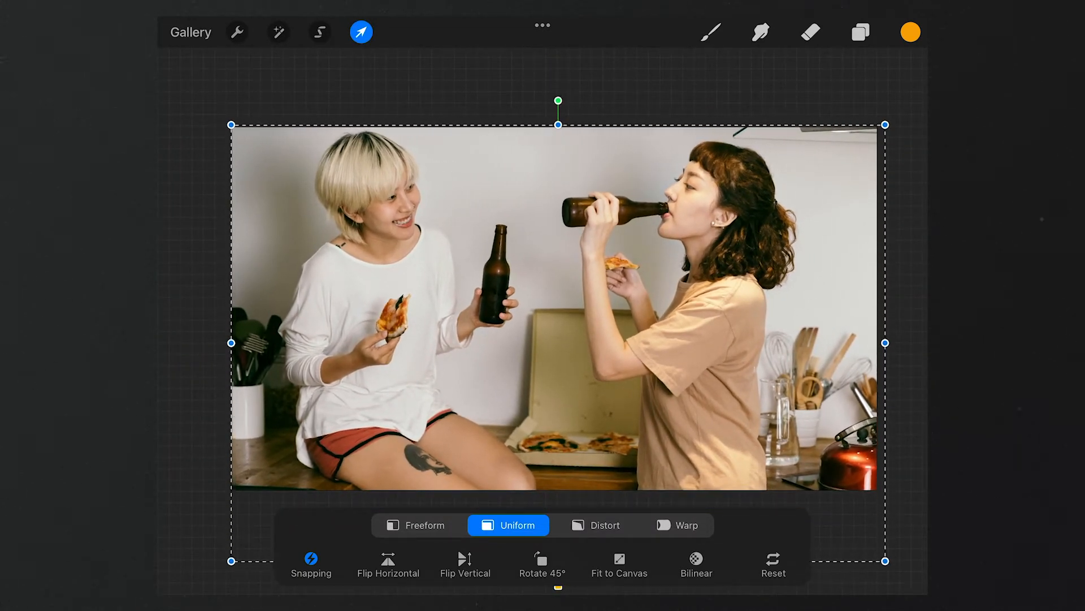
Step: Add Layer 2 over the photo and hand-letter 'party time! with my best friend!' with hearts
left_click(860, 31)
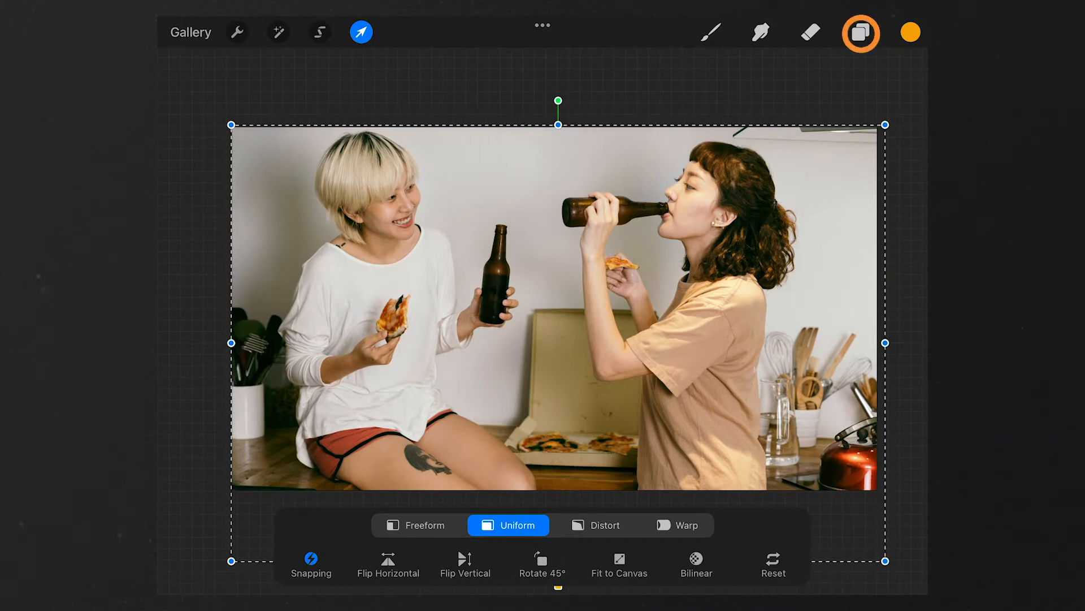
left_click(860, 32)
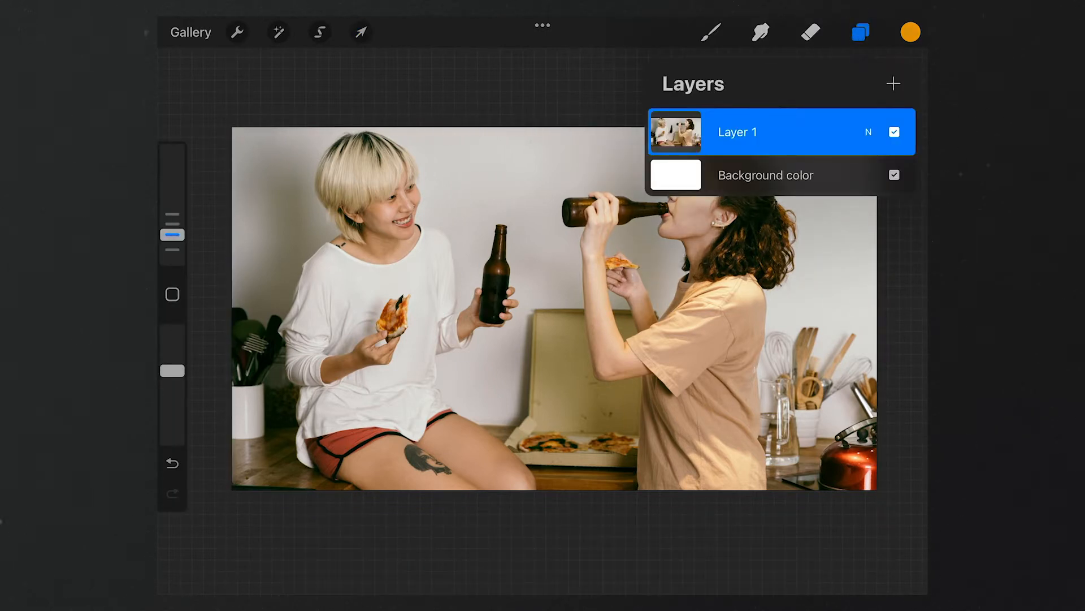
left_click(893, 83)
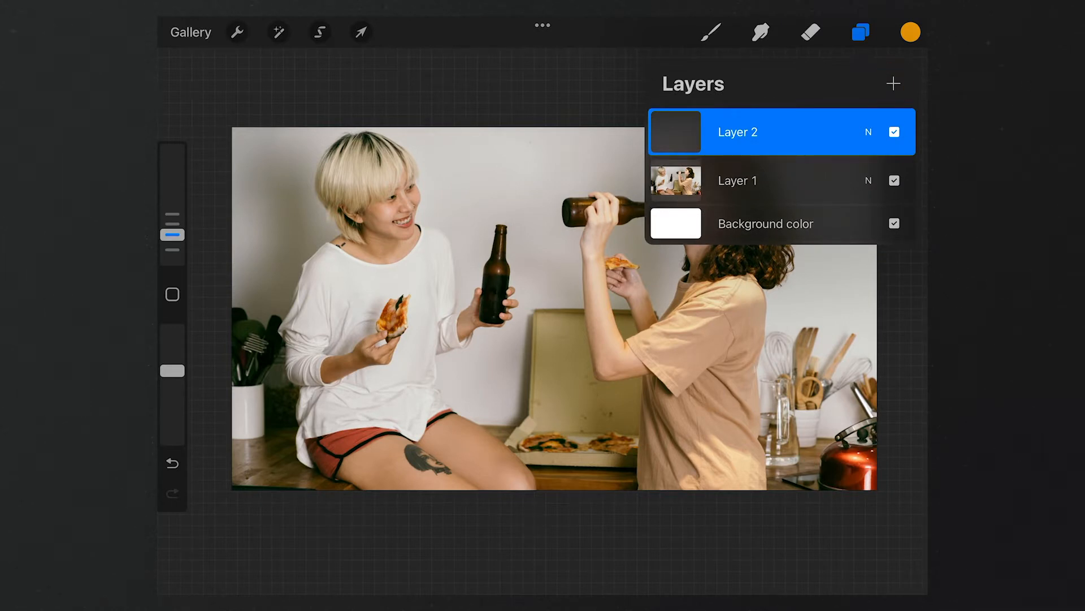
left_click(910, 32)
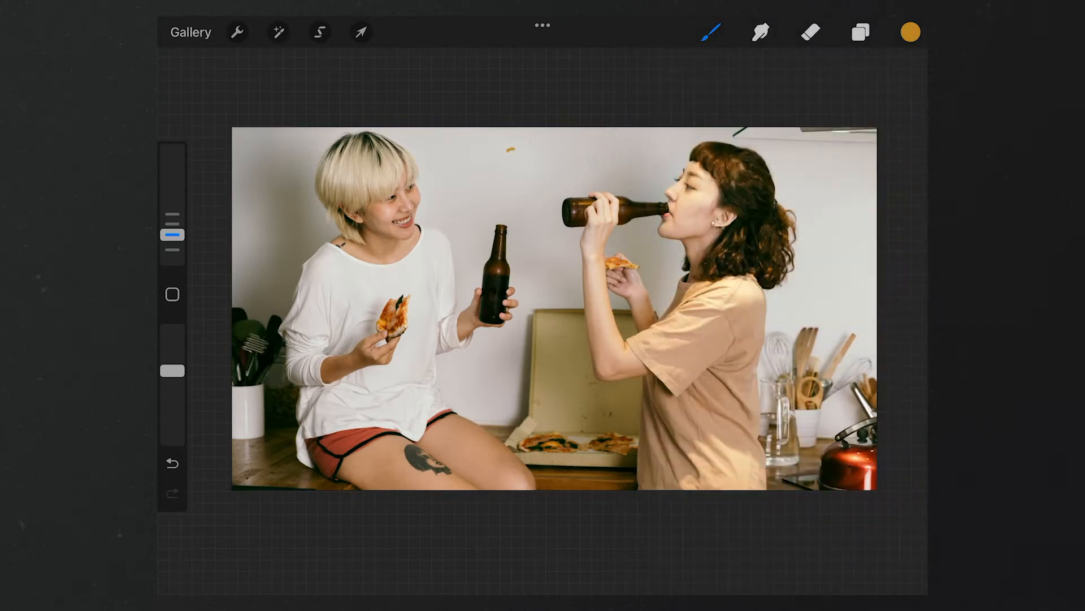
left_click(236, 31)
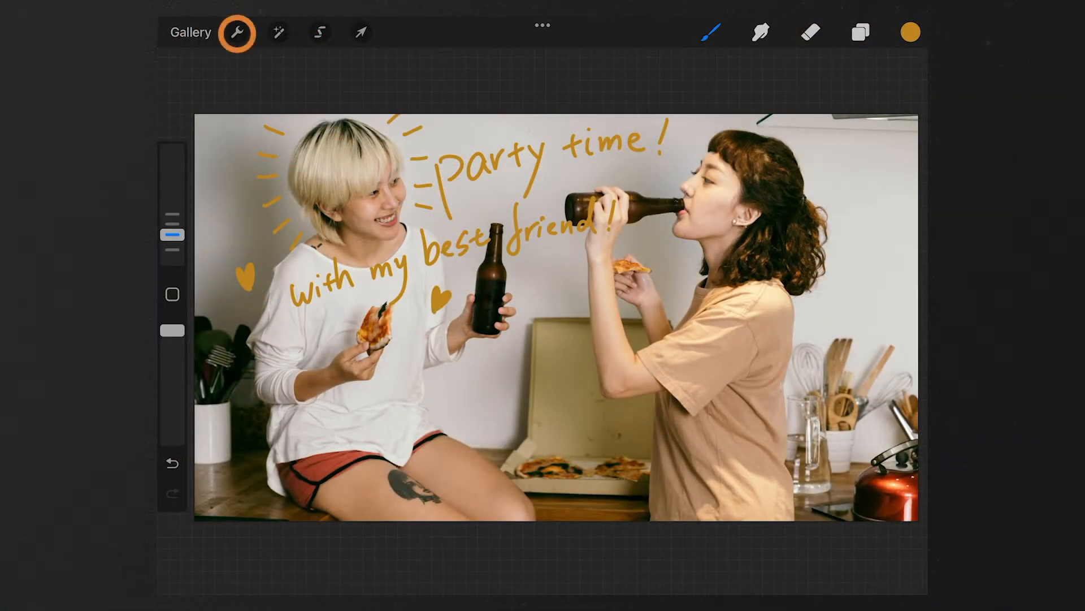
Step: Show the Share options listing JPEG, PNG and other image formats
left_click(236, 31)
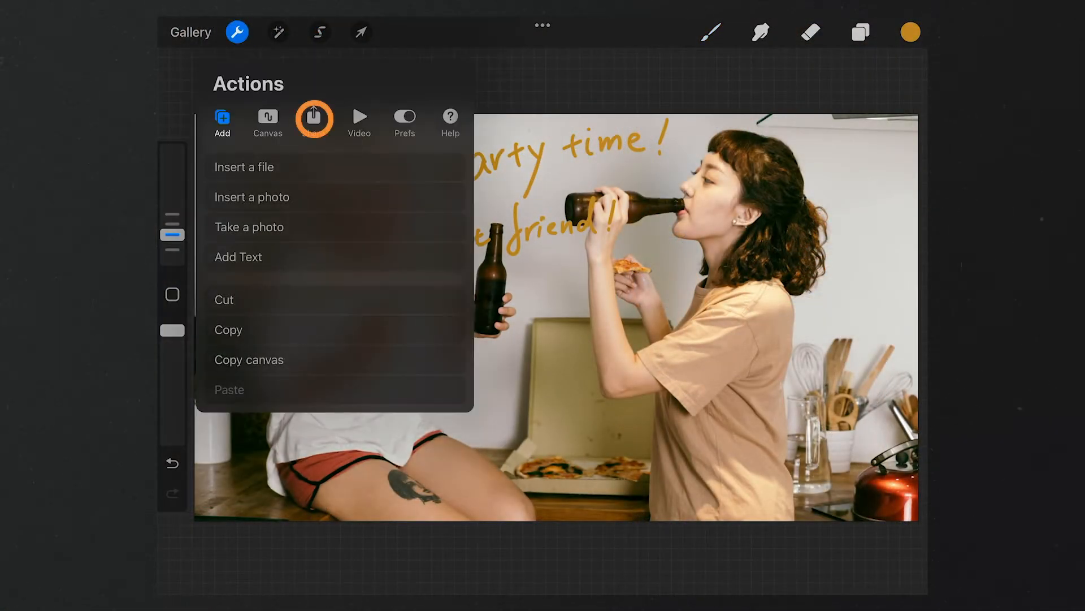
left_click(313, 117)
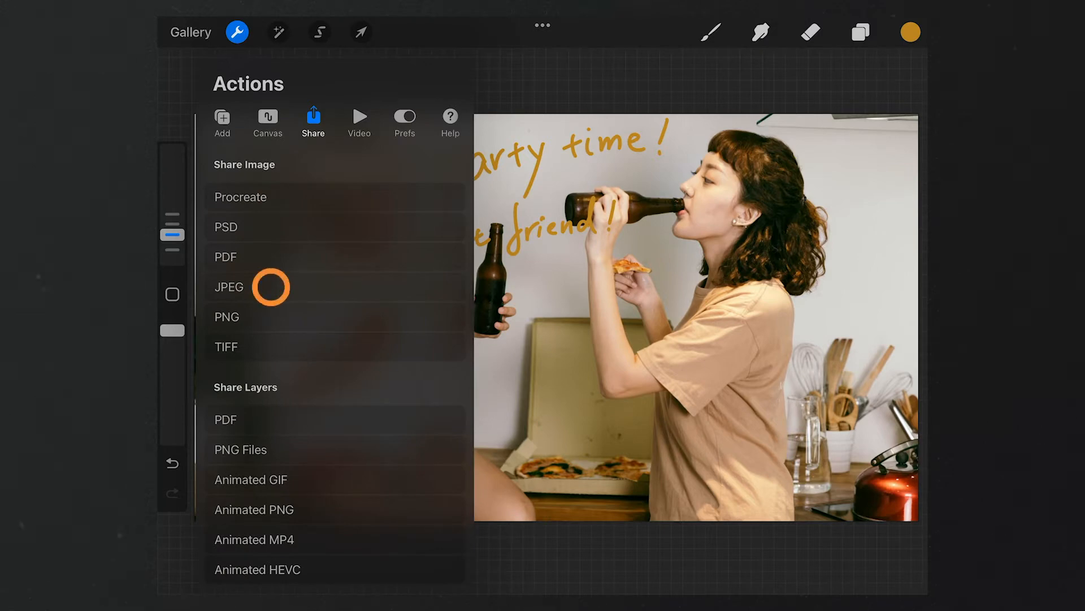
left_click(229, 287)
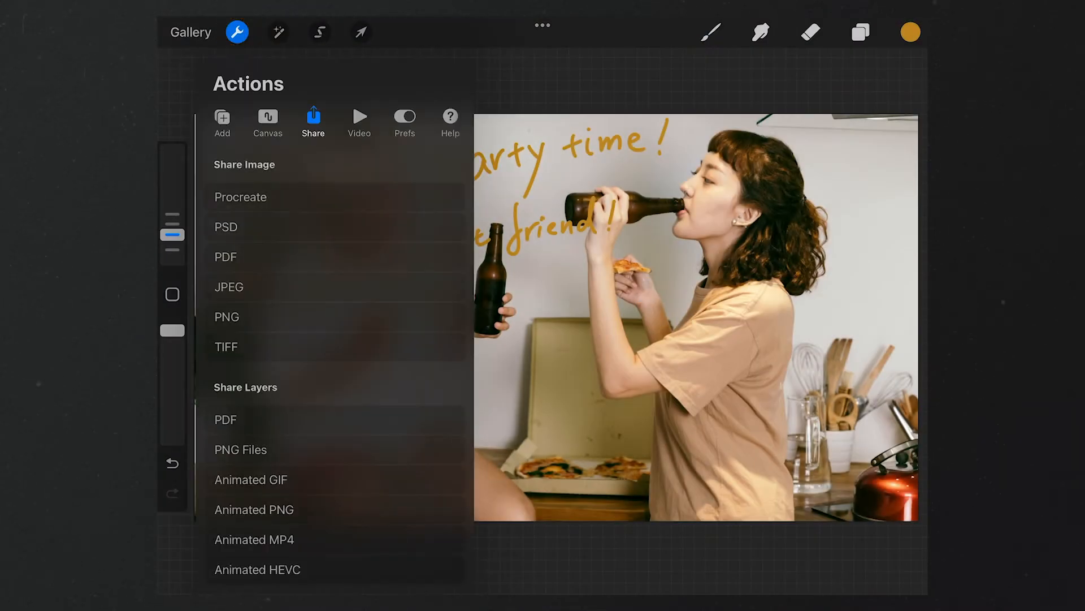
Step: Turn on Animation Assist from the Canvas actions
left_click(268, 117)
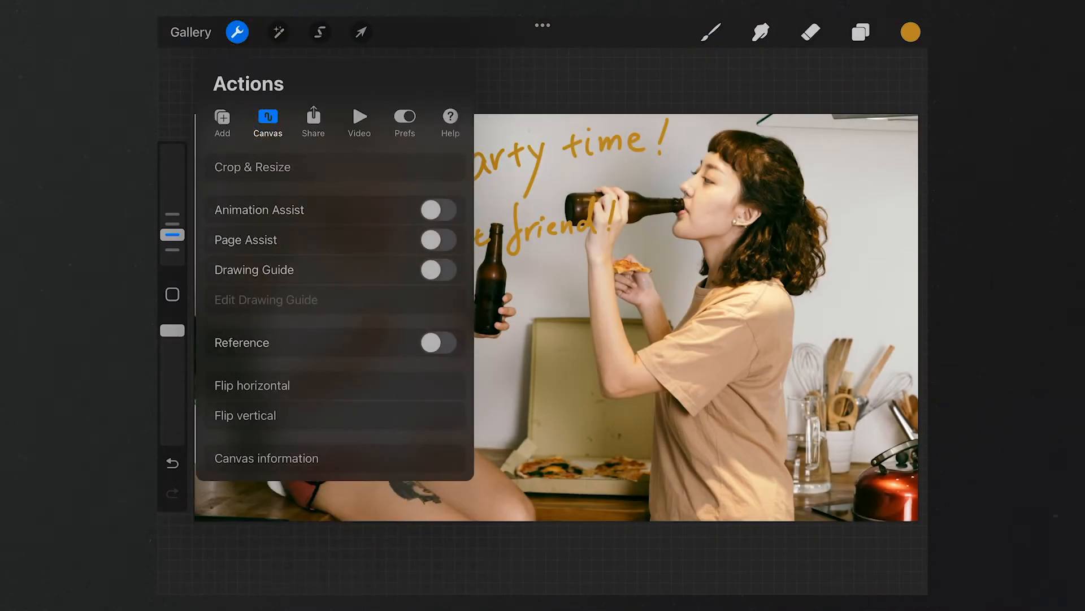
left_click(437, 210)
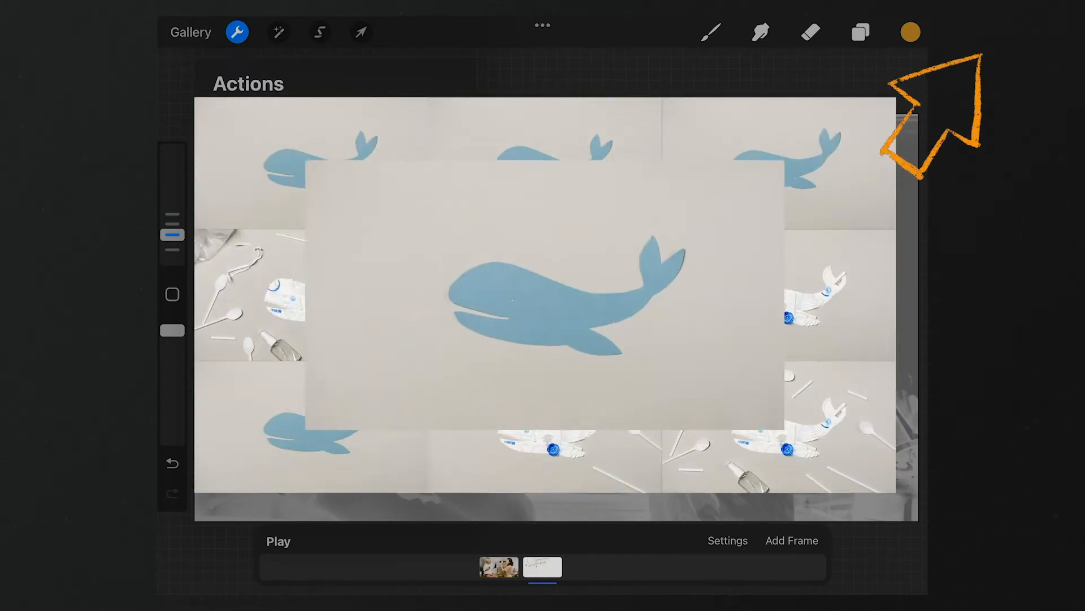
left_click(267, 121)
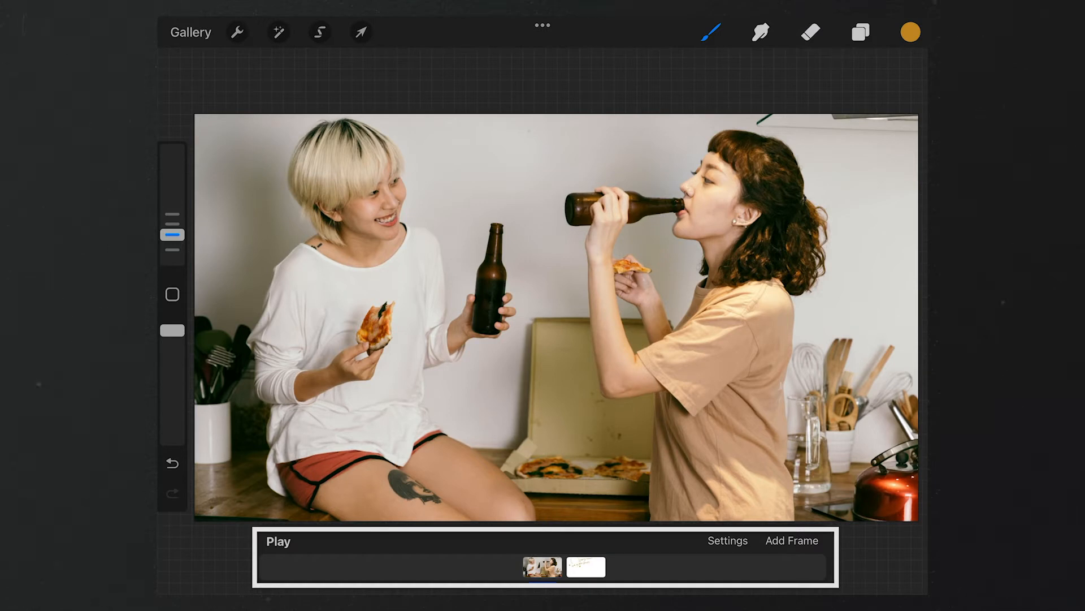
Step: Select the photo frame in the timeline and open its frame options
left_click(542, 567)
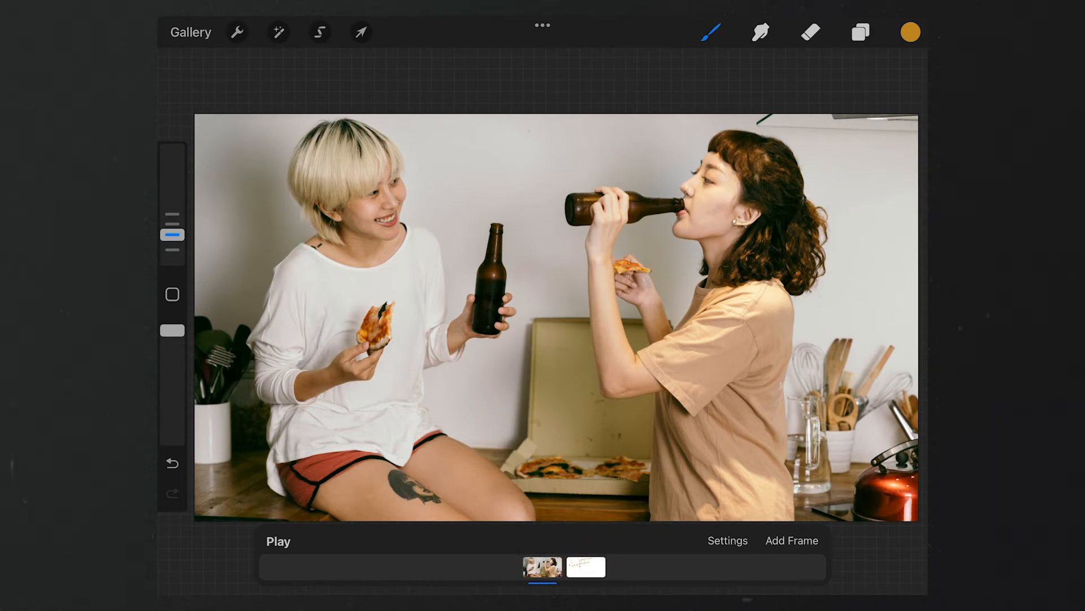
left_click(543, 567)
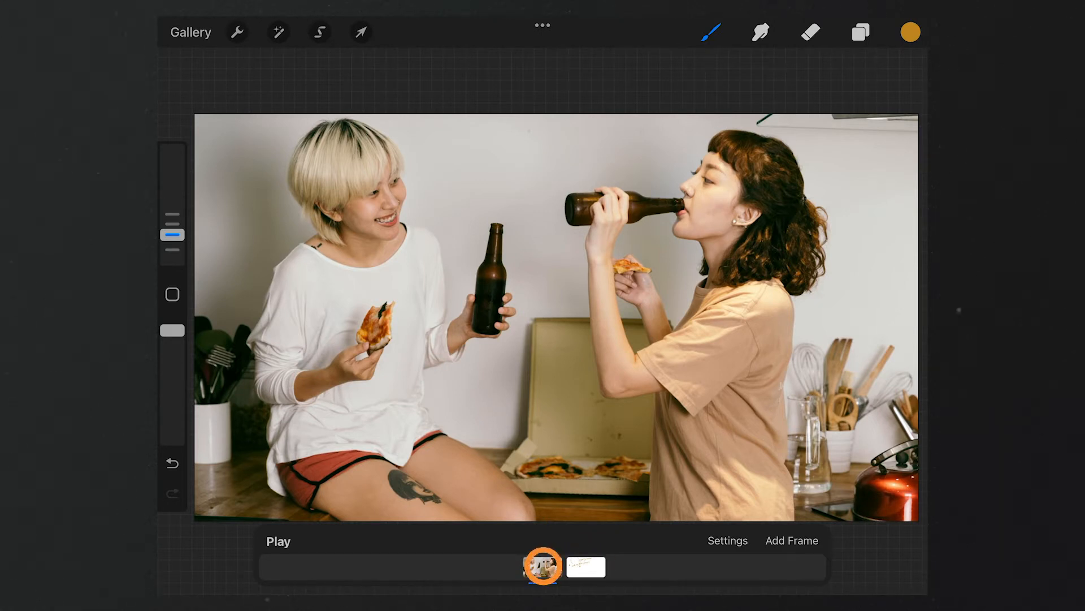
left_click(543, 565)
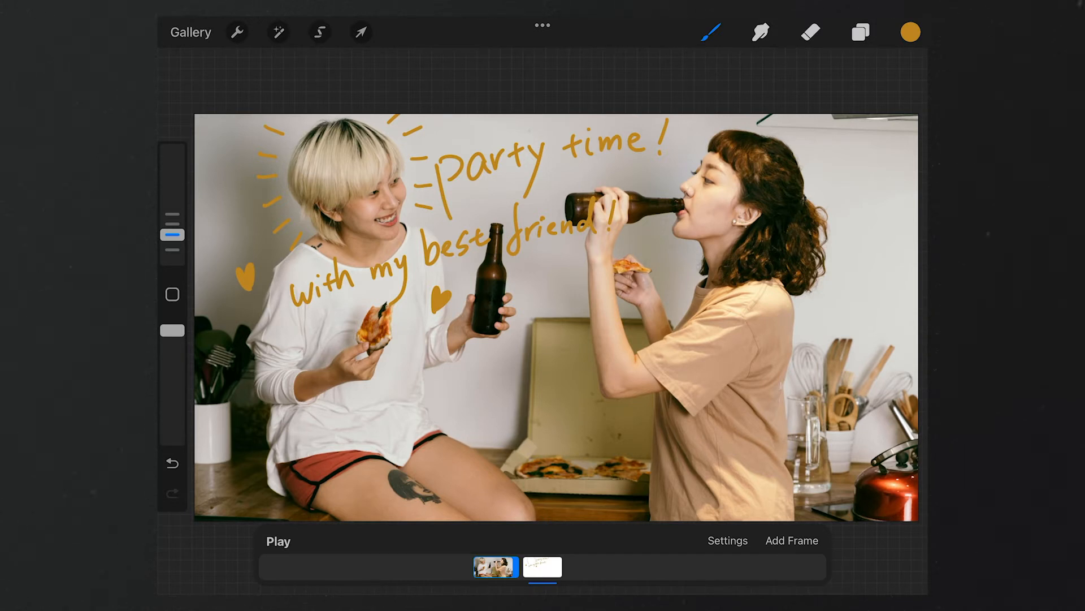
Step: Add redrawn lettering frames, go to the last frame, and open playback Settings
left_click(792, 540)
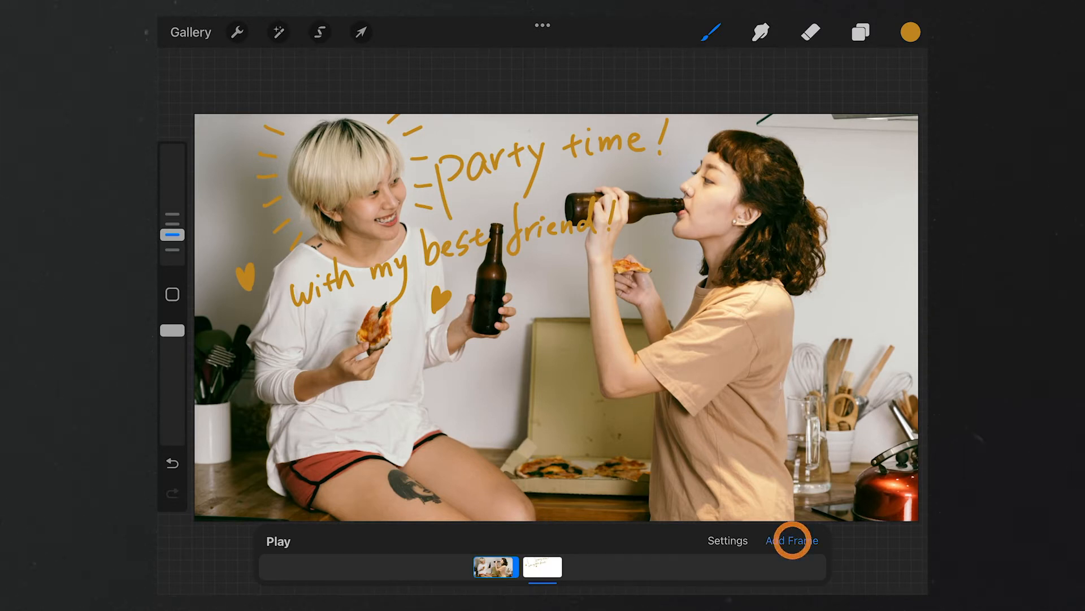
left_click(791, 539)
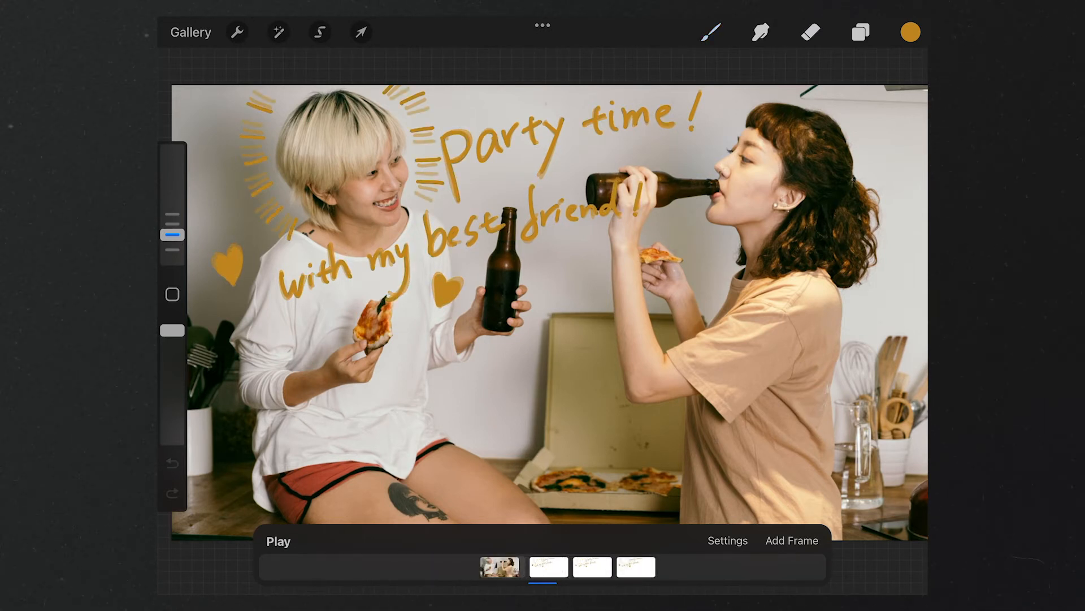
left_click(277, 541)
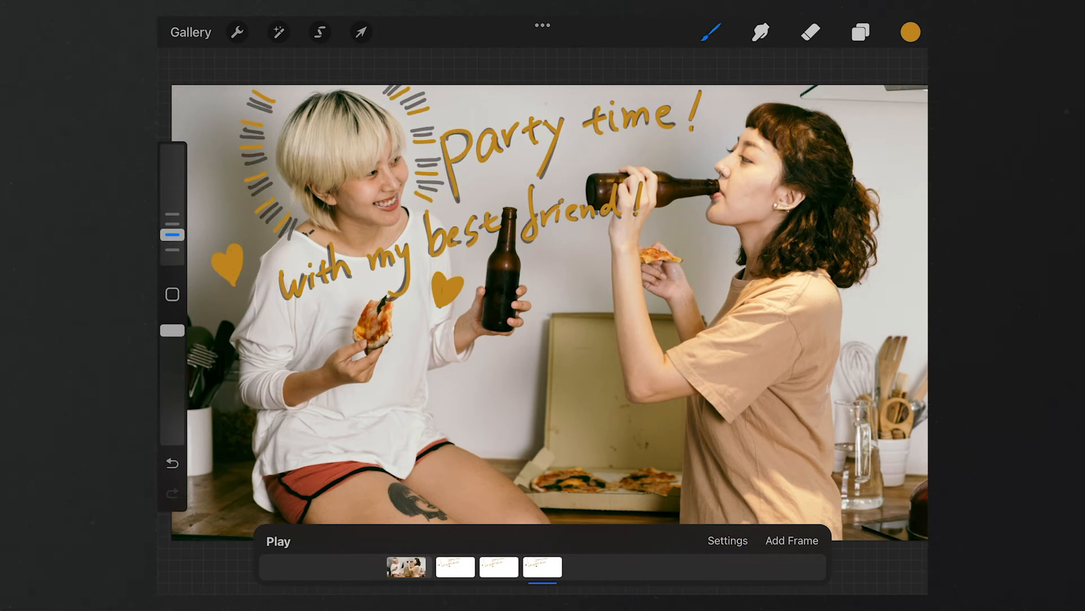
left_click(727, 540)
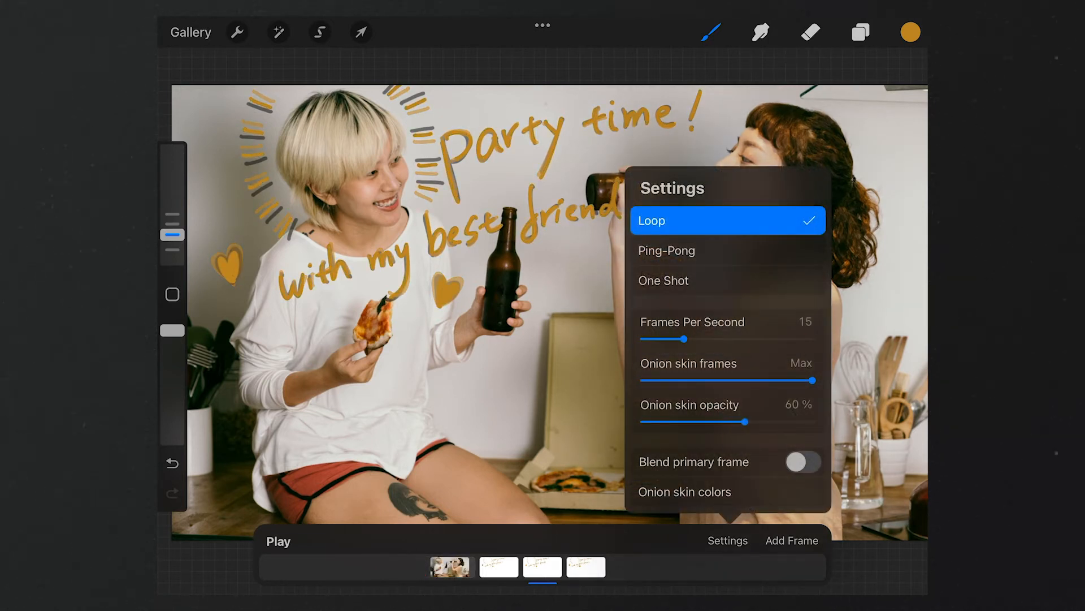
Step: Slow playback to 7 frames per second and preview the looping animation
left_click_drag(685, 338, 661, 339)
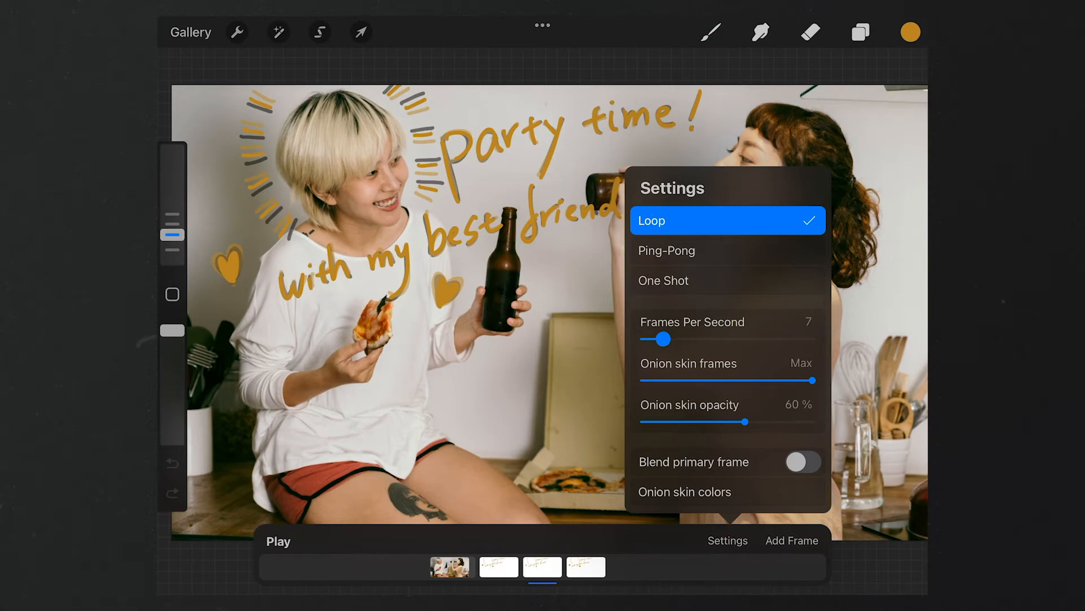
left_click_drag(670, 338, 663, 339)
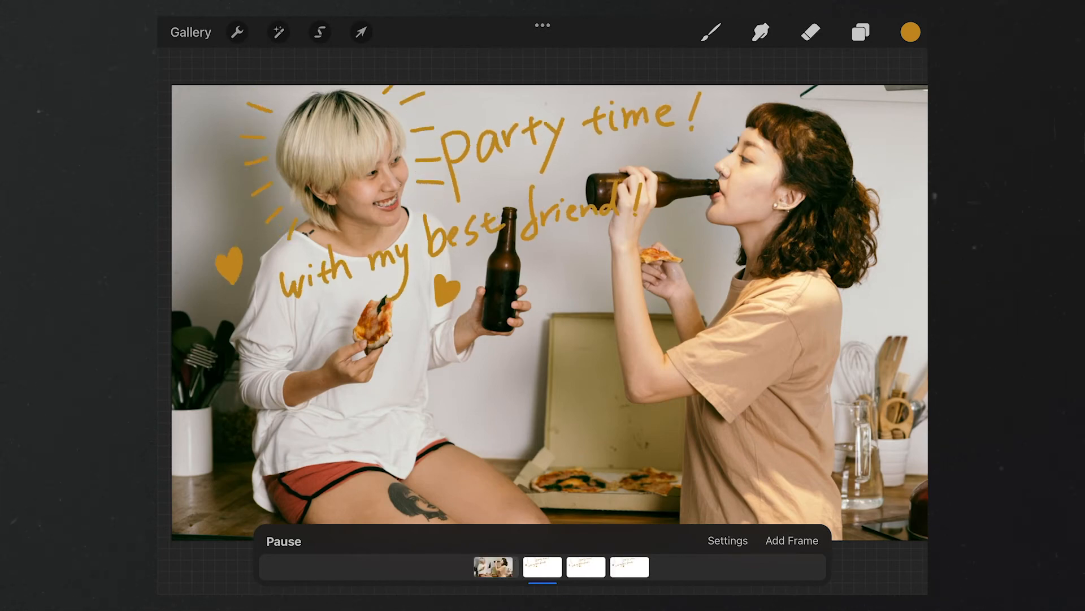
left_click(710, 31)
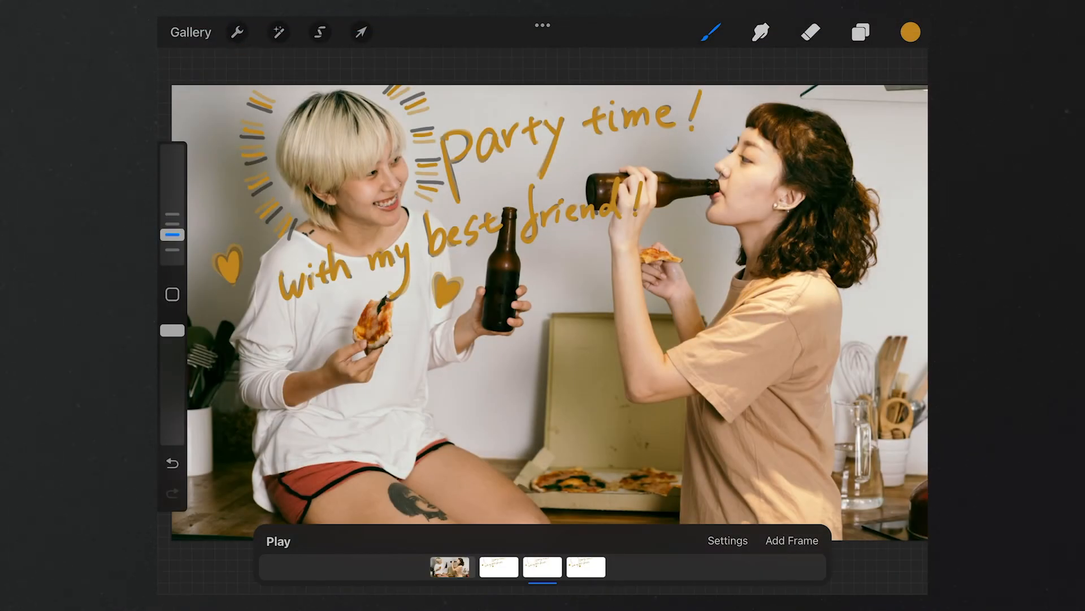
left_click(237, 31)
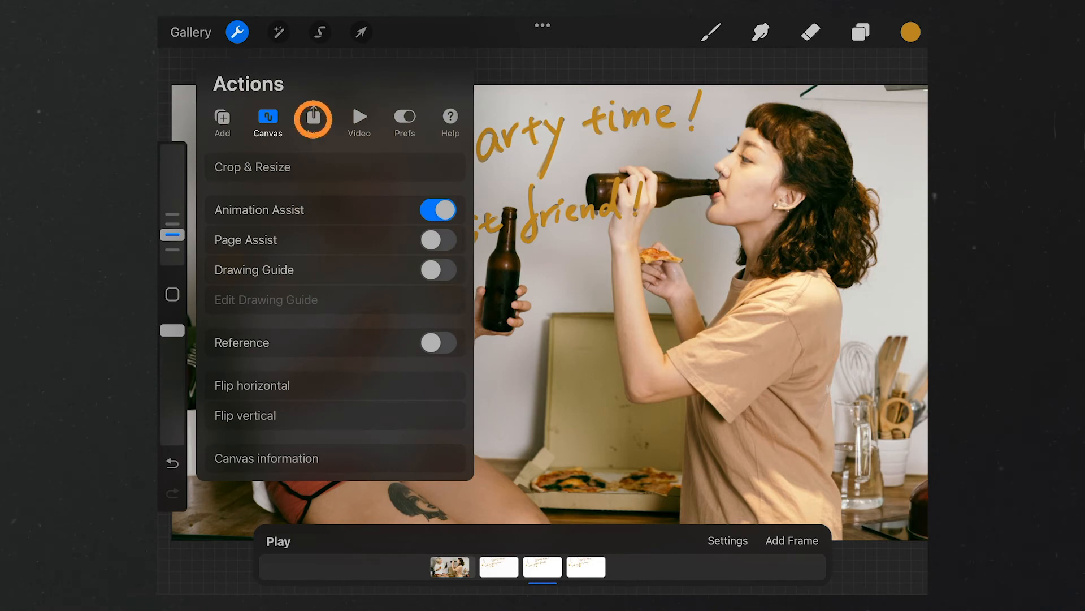
Step: Export the animation as a Max Resolution animated MP4 at 6 frames per second
left_click(312, 118)
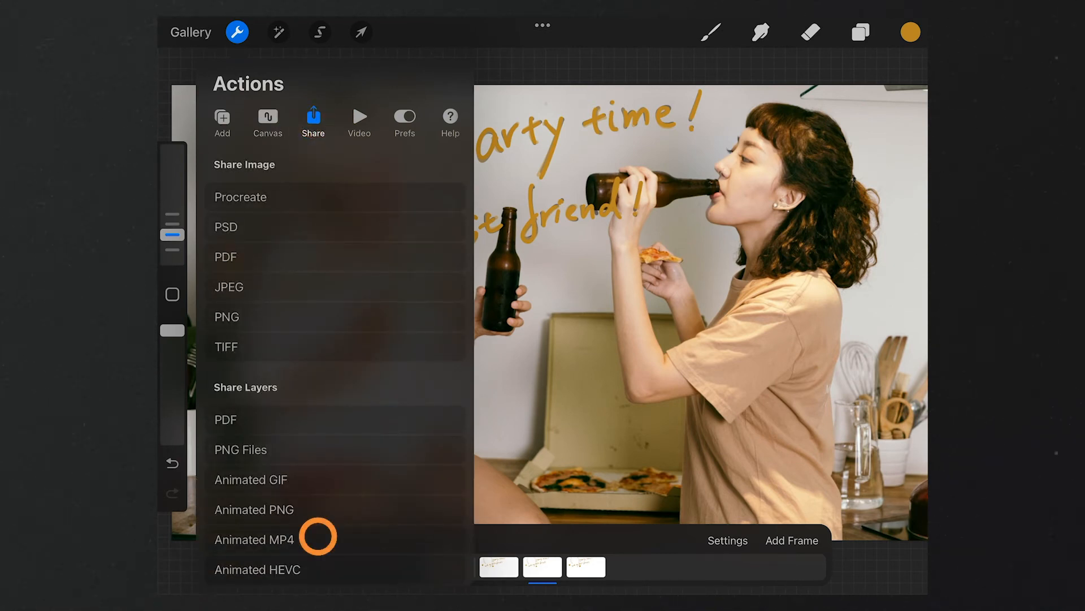
left_click(253, 540)
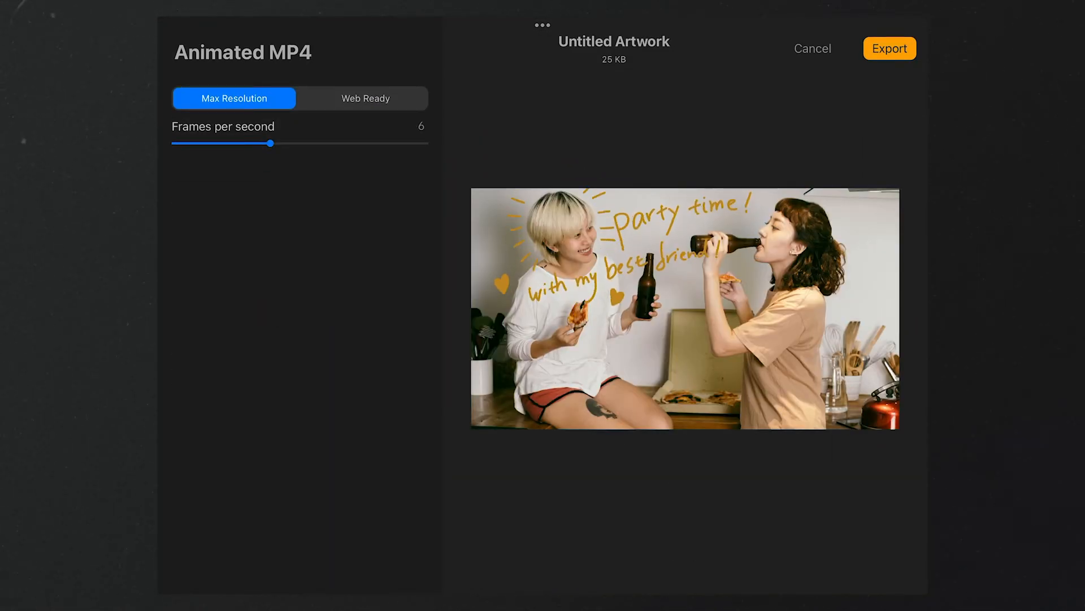
left_click_drag(268, 143, 293, 143)
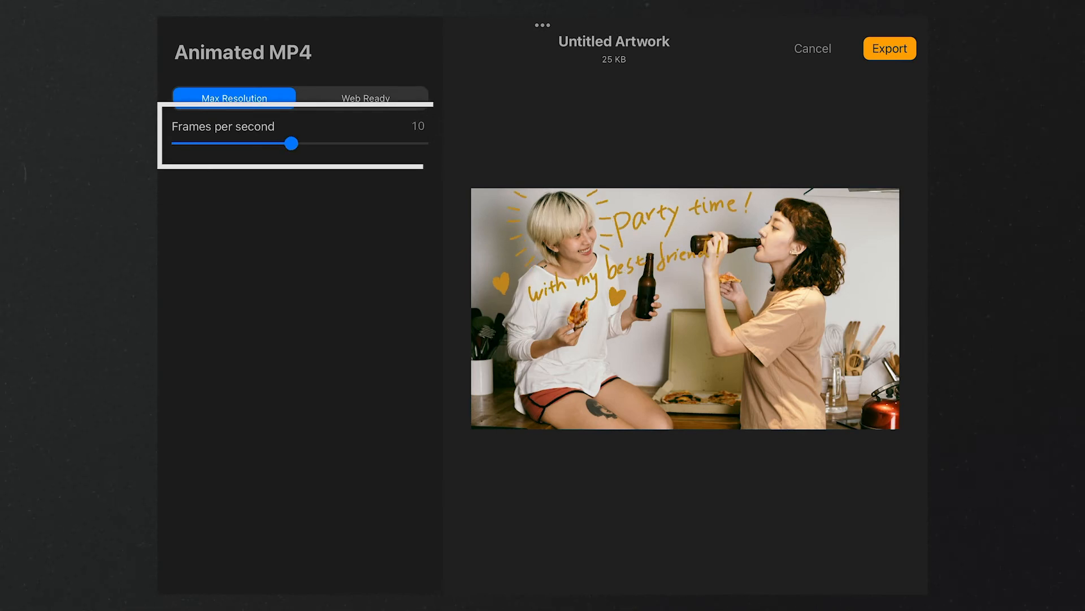
left_click_drag(292, 143, 271, 143)
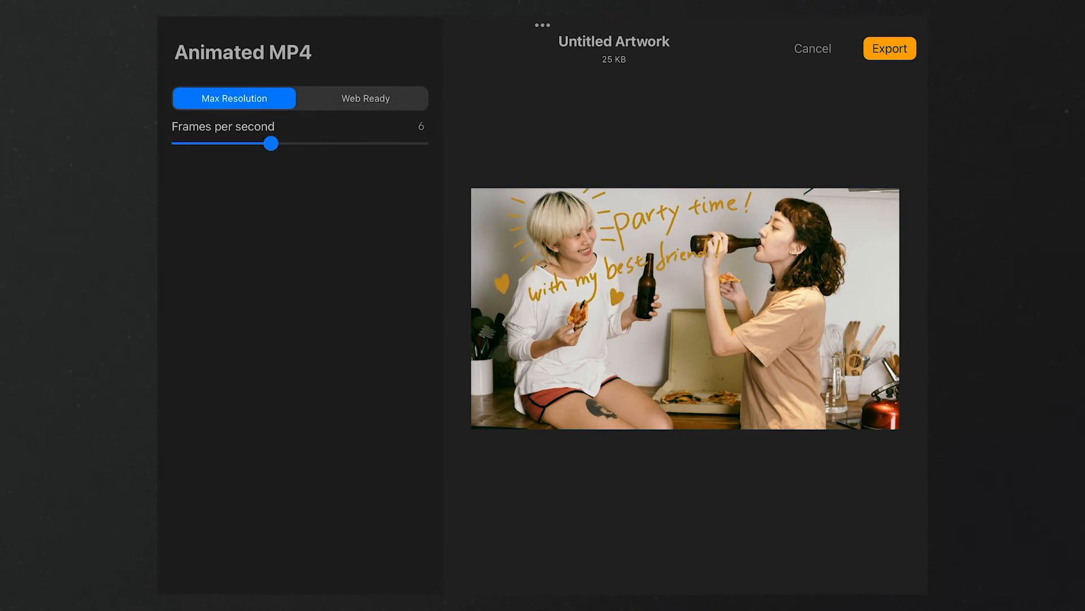
left_click(889, 49)
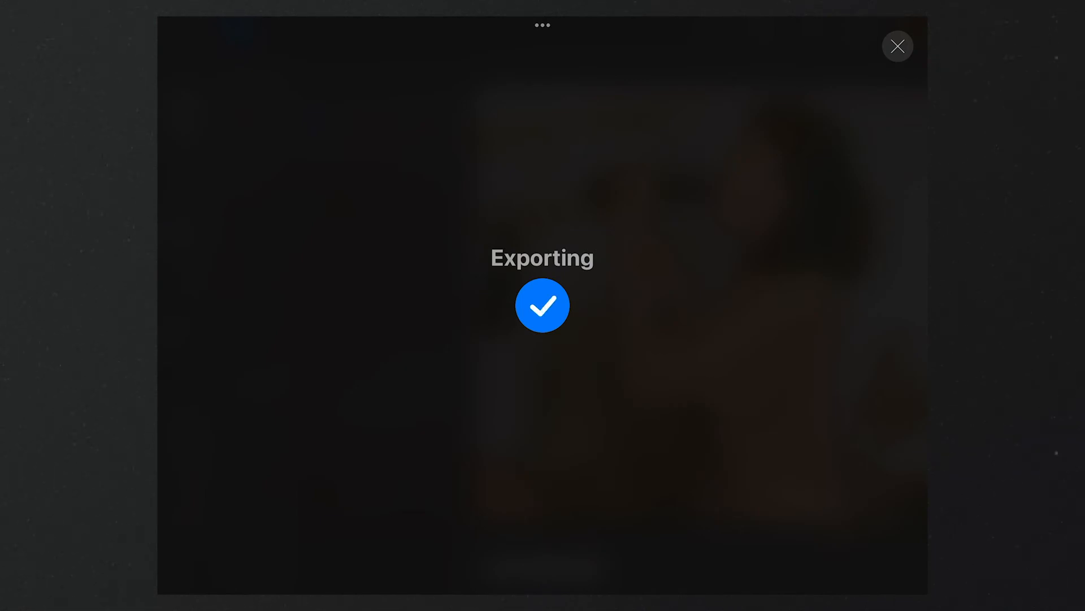
left_click(898, 47)
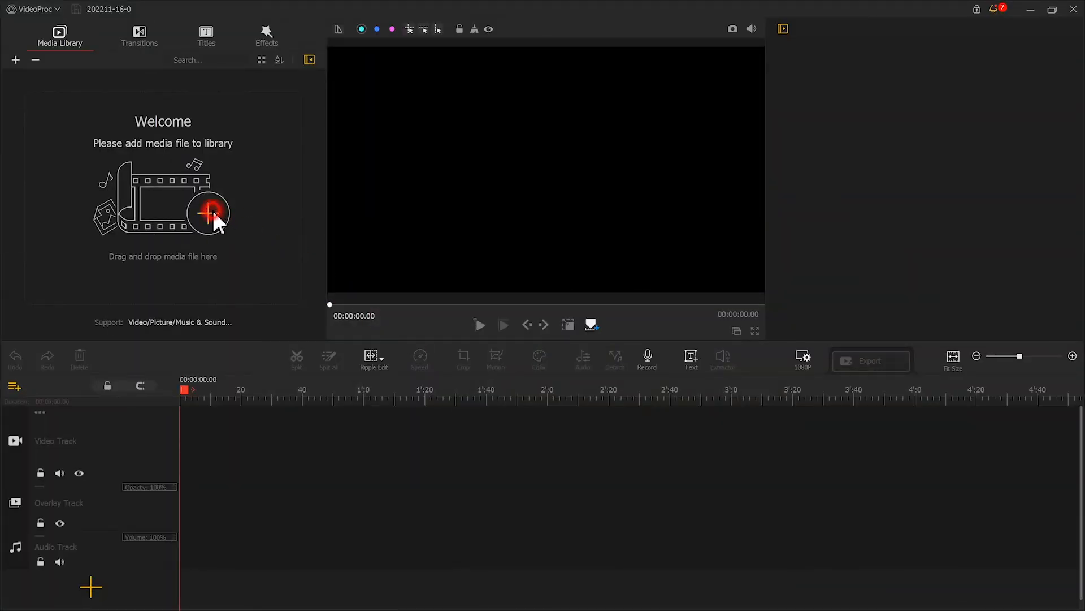
Step: Import Untitled_Artwork.MP4 into the VideoProc Vlogger media library
left_click(211, 211)
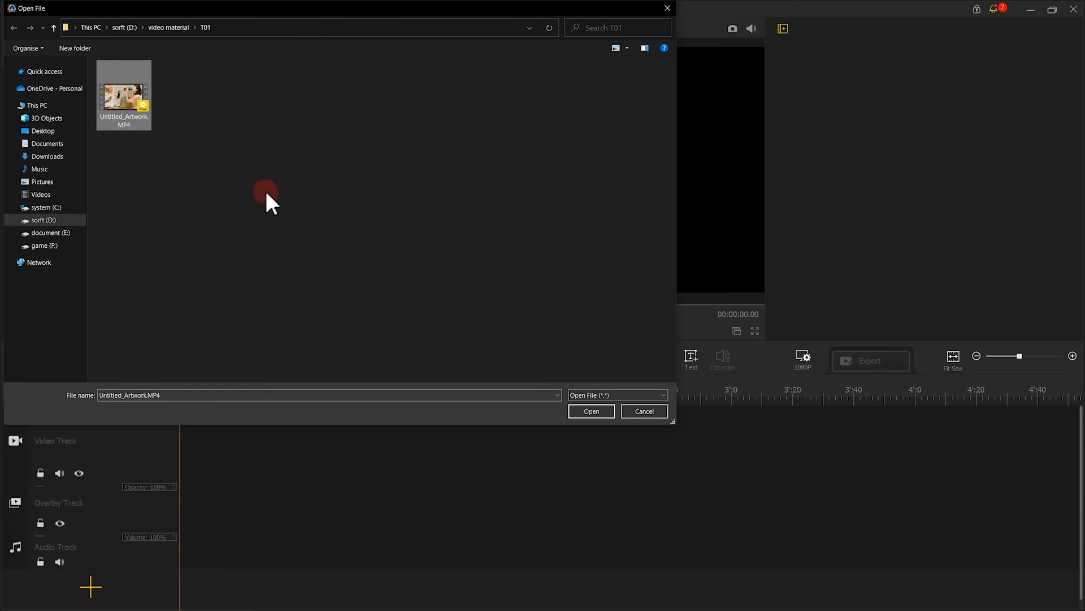
left_click(590, 410)
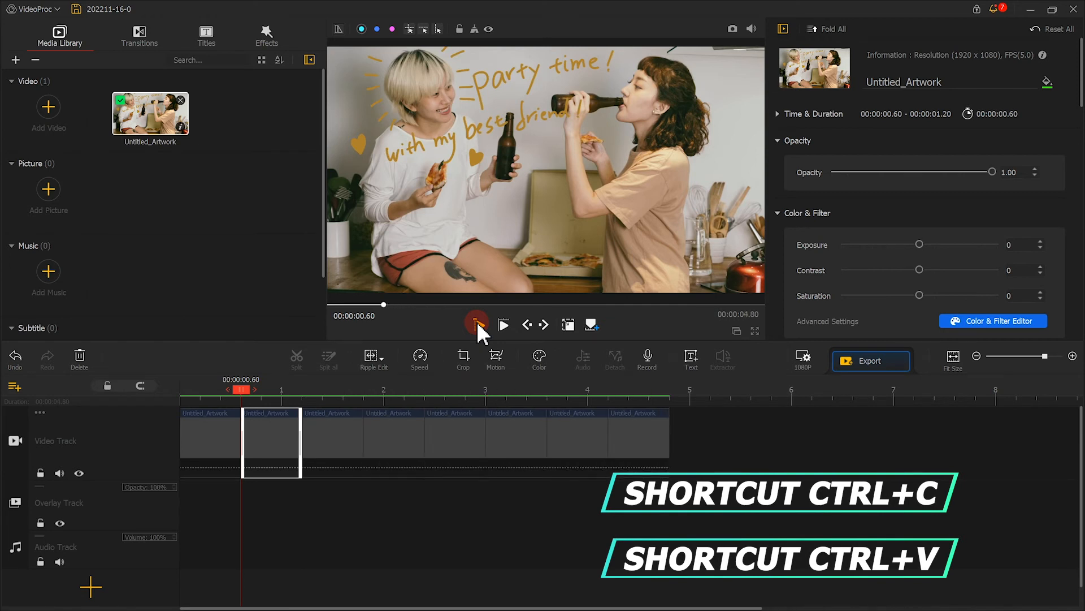
Step: Paste more clip copies to reach about 16 seconds and preview from the start
key("ctrl+v")
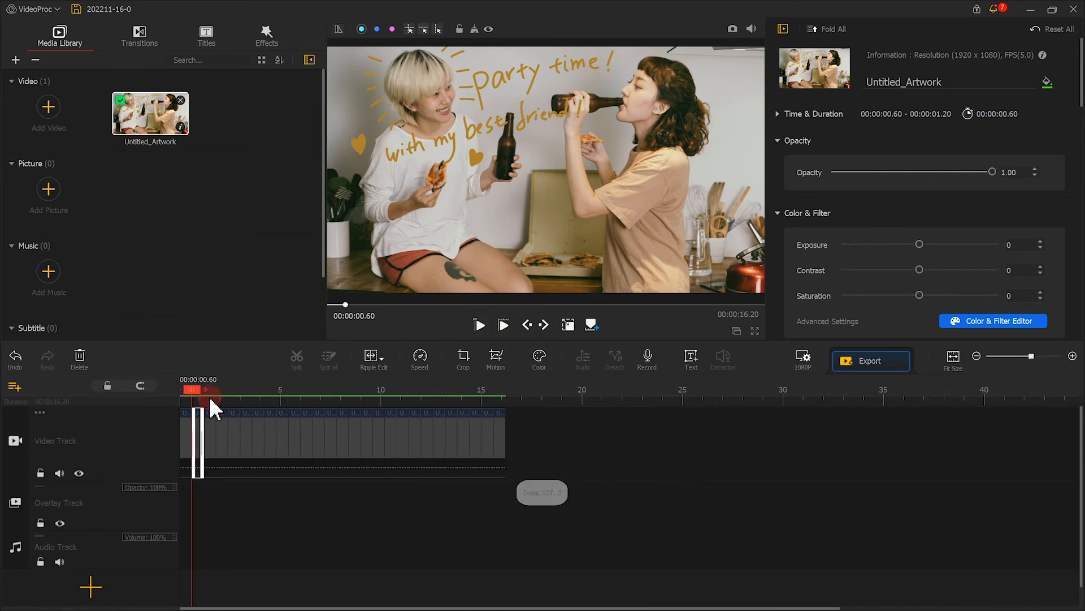
left_click(479, 324)
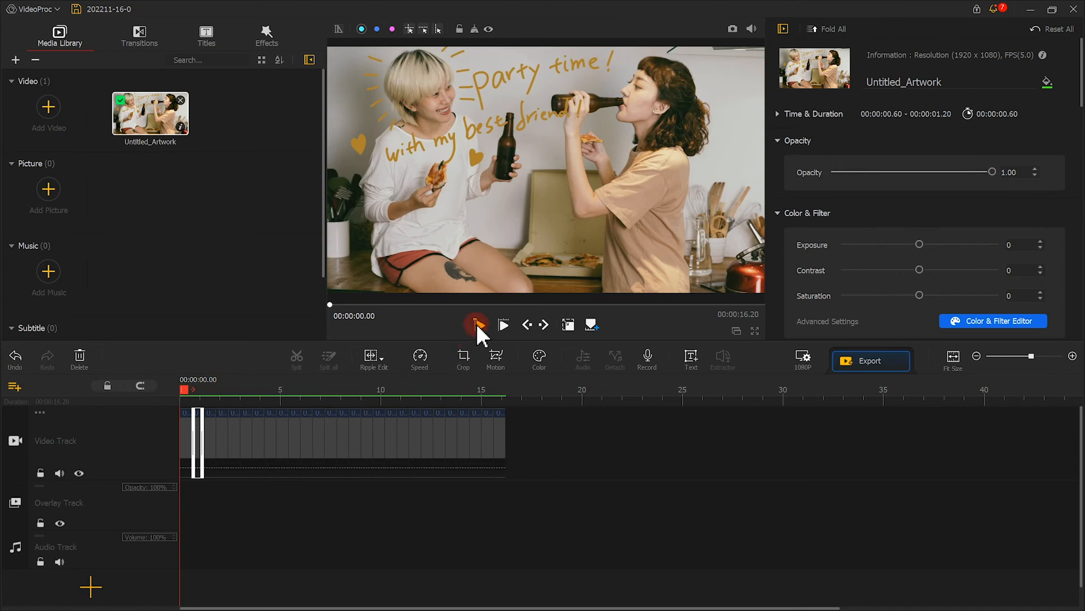
left_click(503, 325)
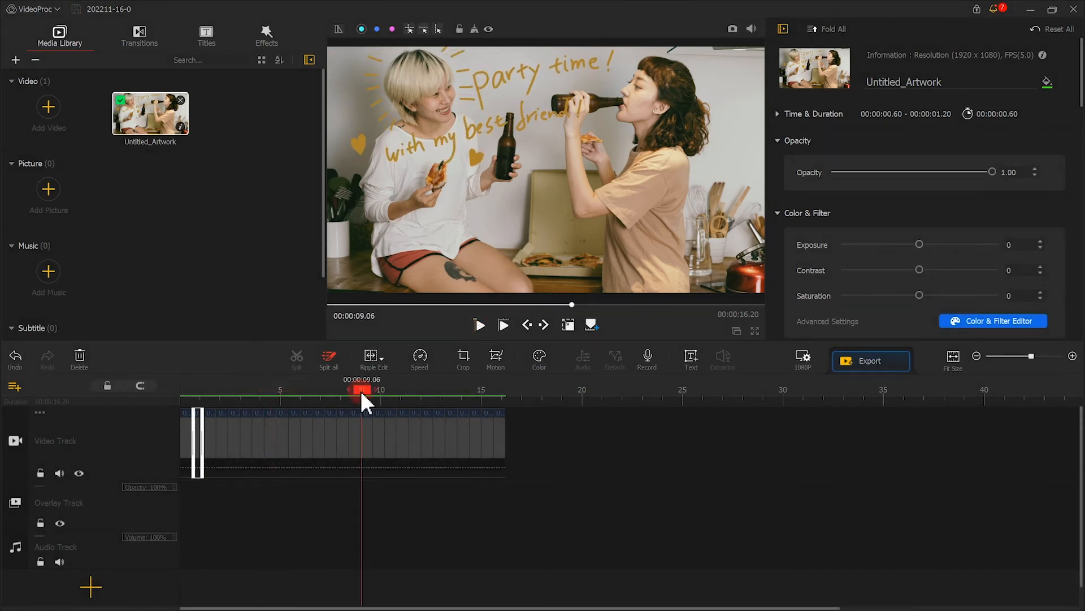
Step: Export the 16-second looped sequence as MP4 clip 202211-16-0 and play it back
left_click(870, 360)
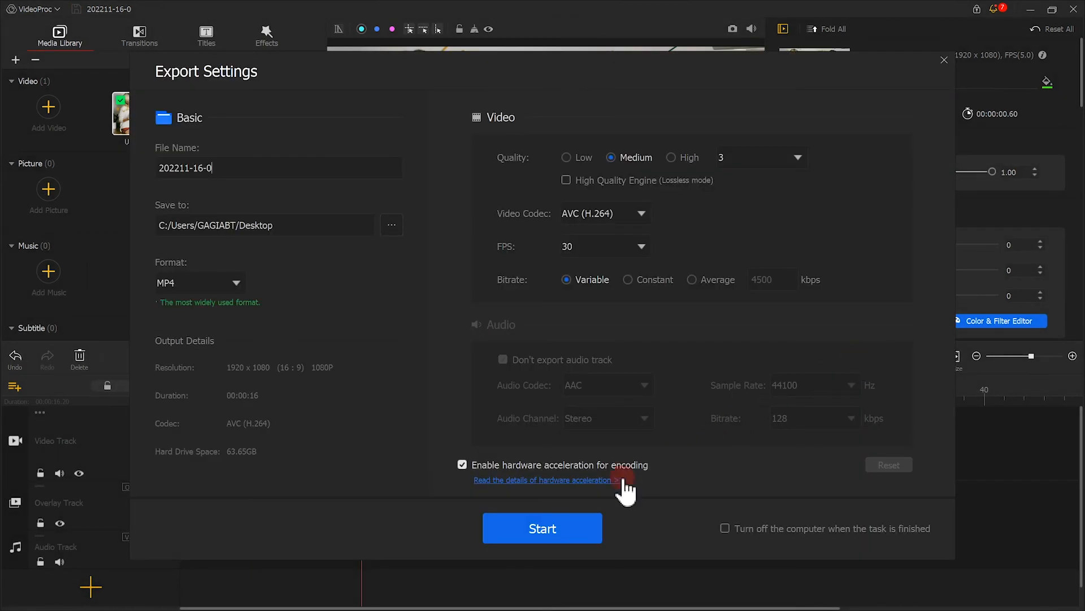
left_click(542, 527)
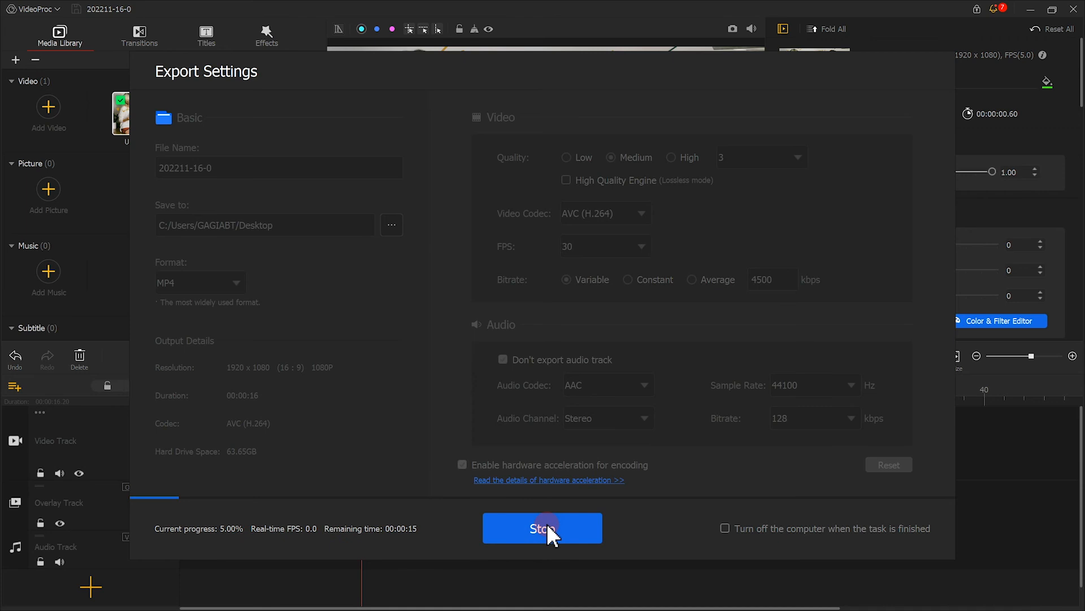
left_click(542, 528)
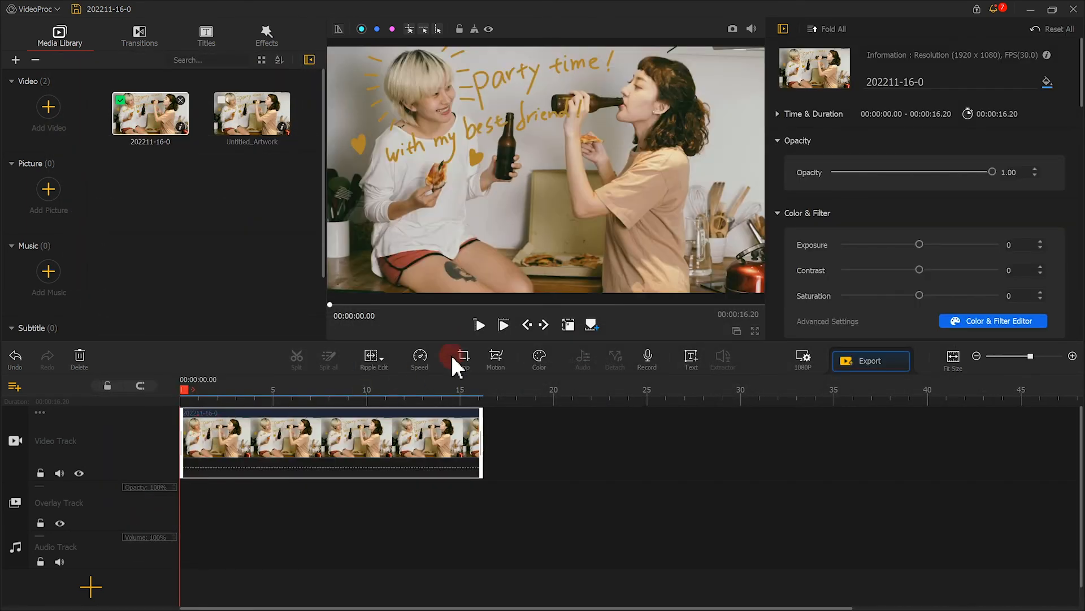
left_click(480, 325)
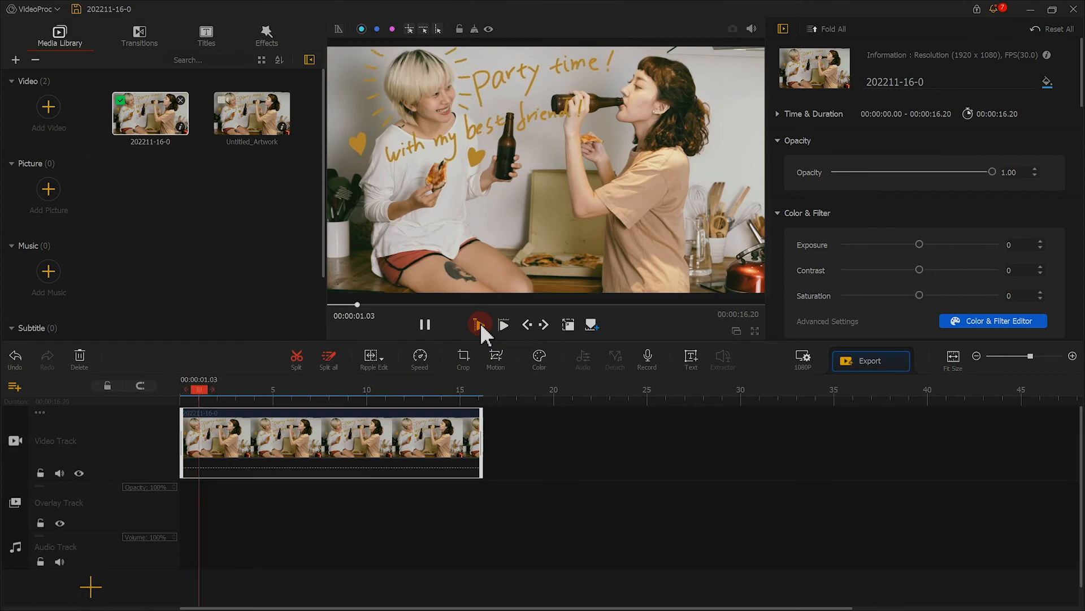